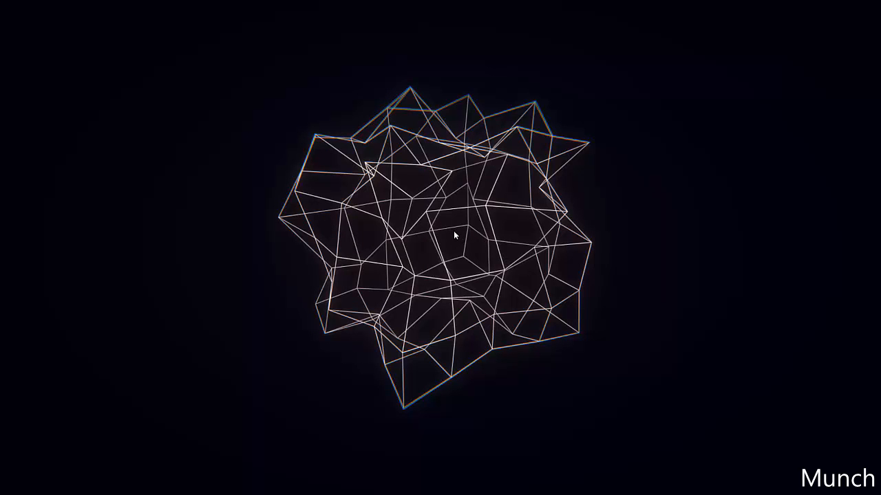
mouse_move(253, 262)
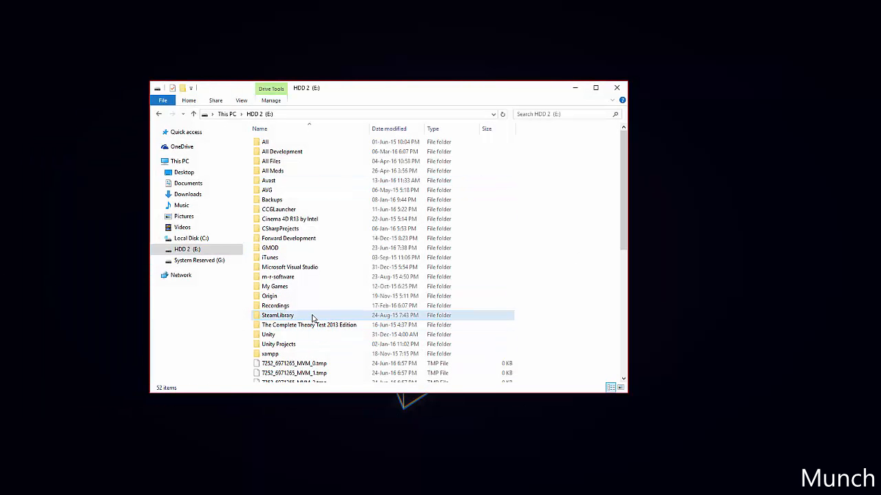
mouse_move(289, 316)
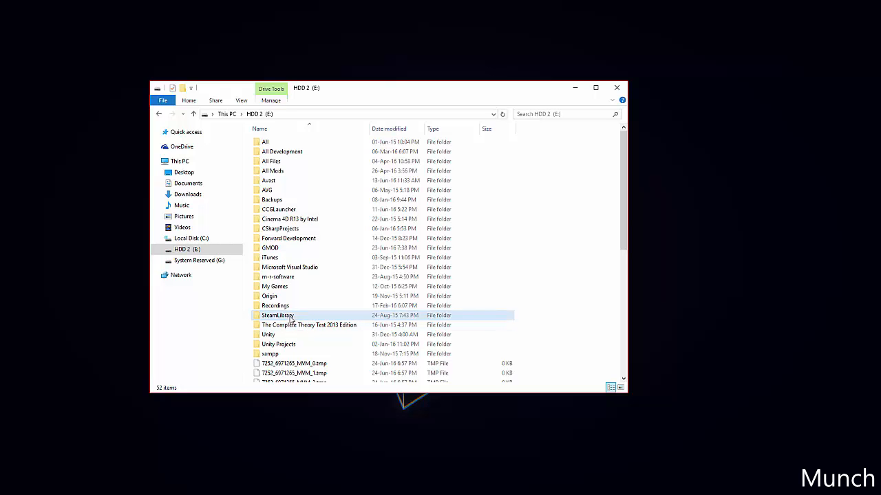
Browse into SteamLibrary and steamapps, then return to the top of HDD 2 (E:).
double_click(278, 315)
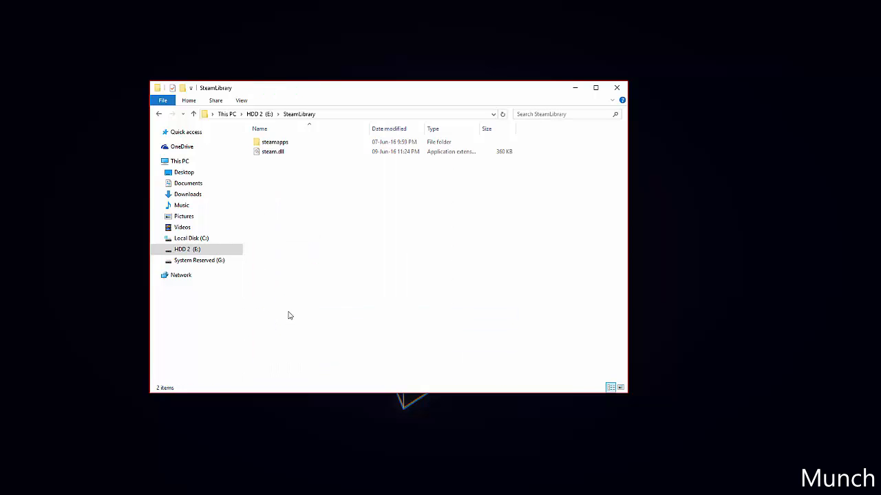
click(276, 142)
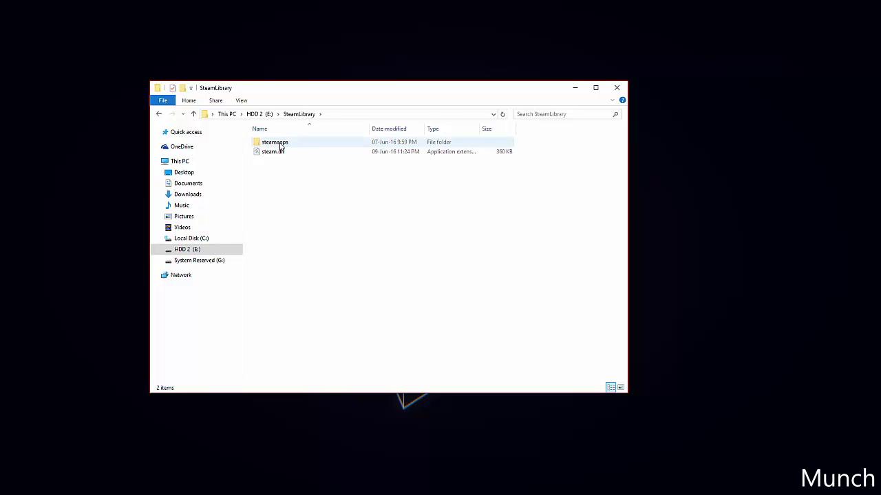
double_click(275, 142)
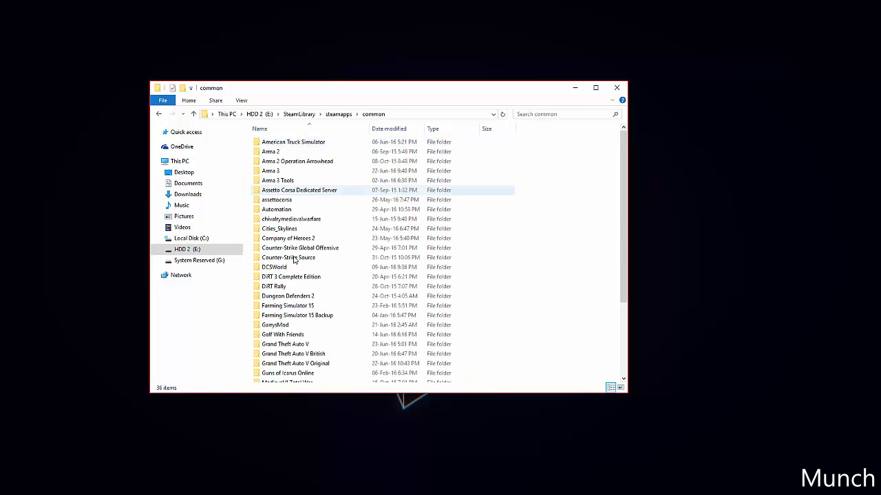
double_click(276, 325)
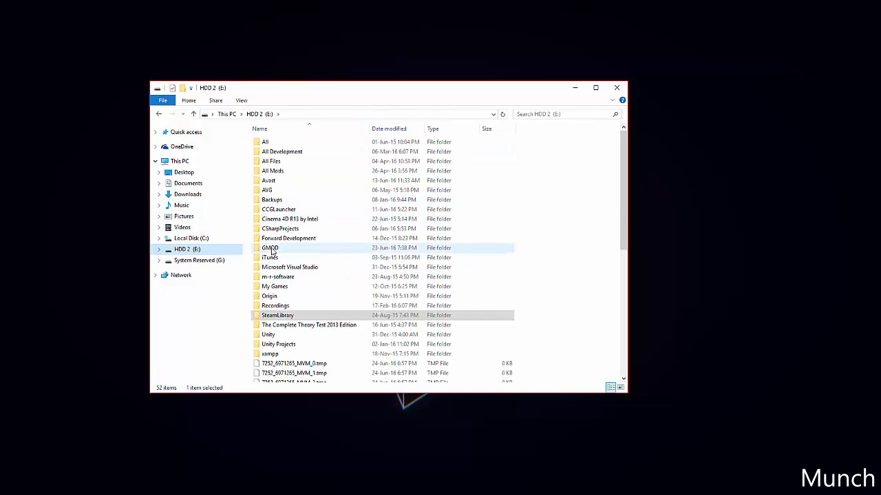
Navigate into GMOD and its garrysmod folder to reach the addons listing.
double_click(270, 248)
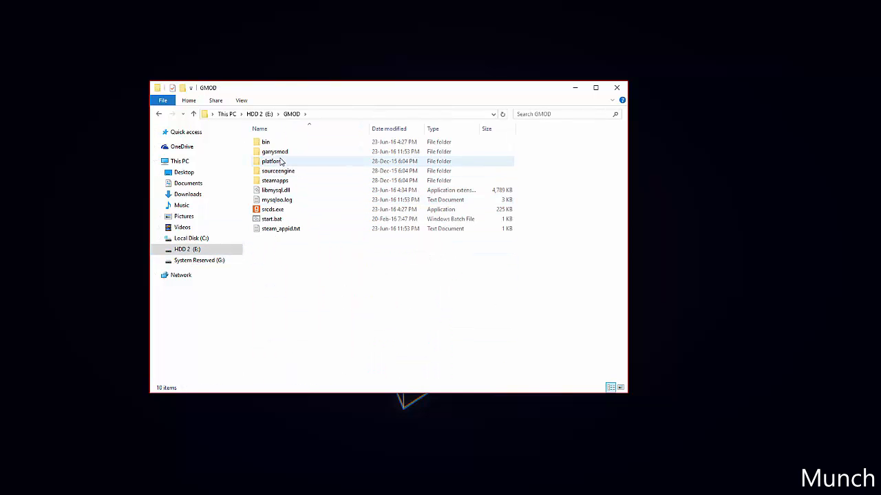
click(275, 152)
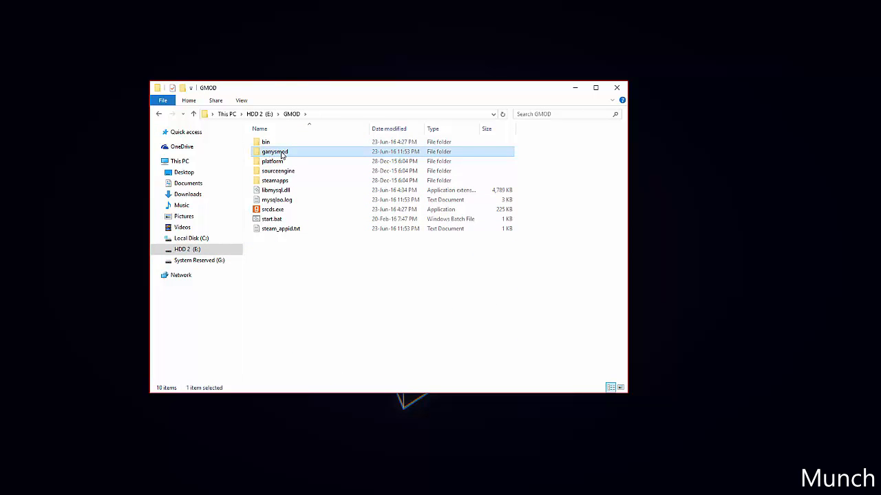
double_click(275, 152)
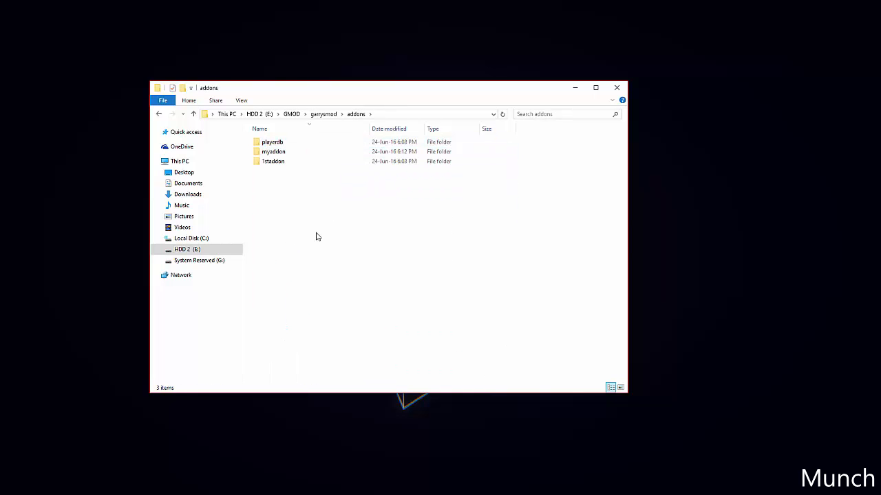
Create a new folder named newaddon in the addons folder.
right_click(316, 237)
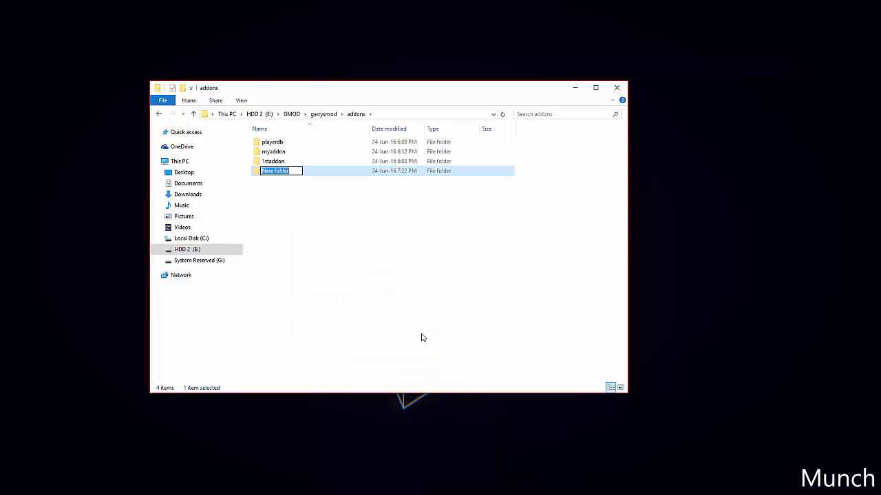
text(mya)
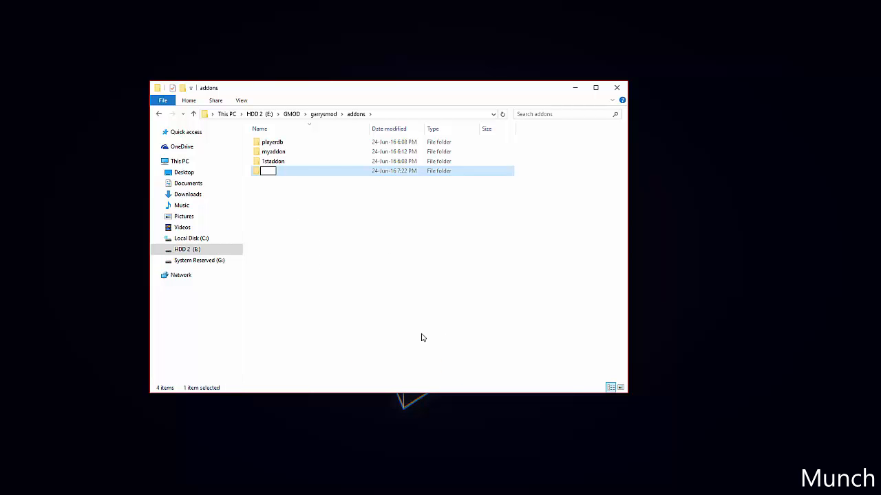
text(newaddon)
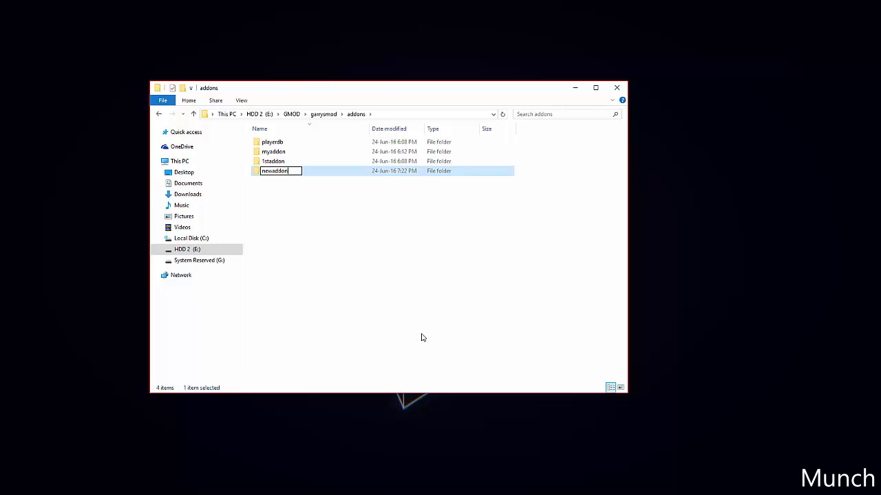
key(Enter)
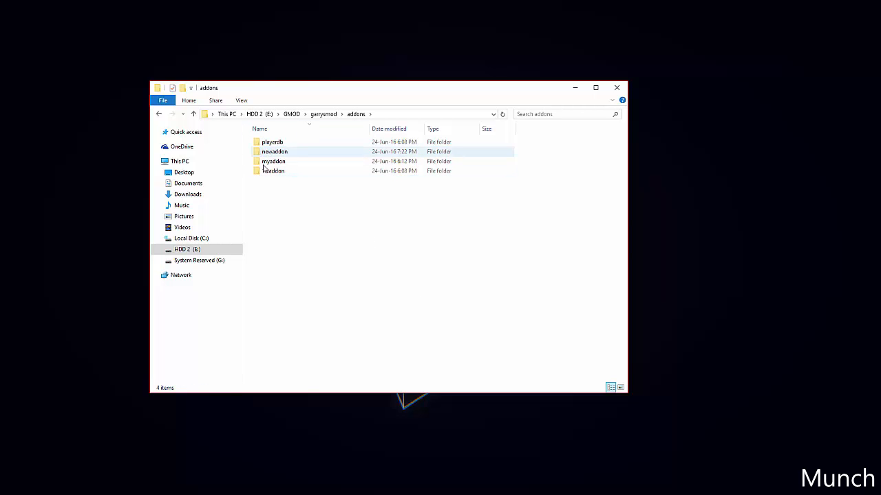
click(302, 190)
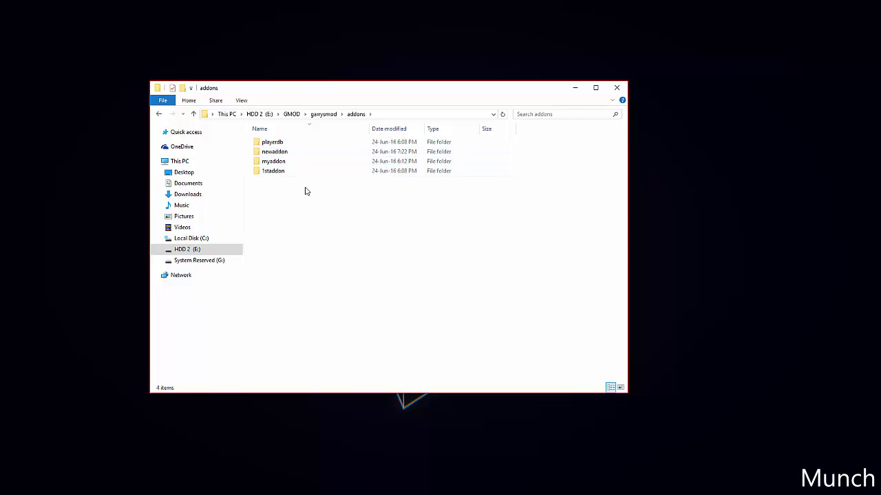
Enter newaddon and create a subfolder named lua inside it.
click(273, 152)
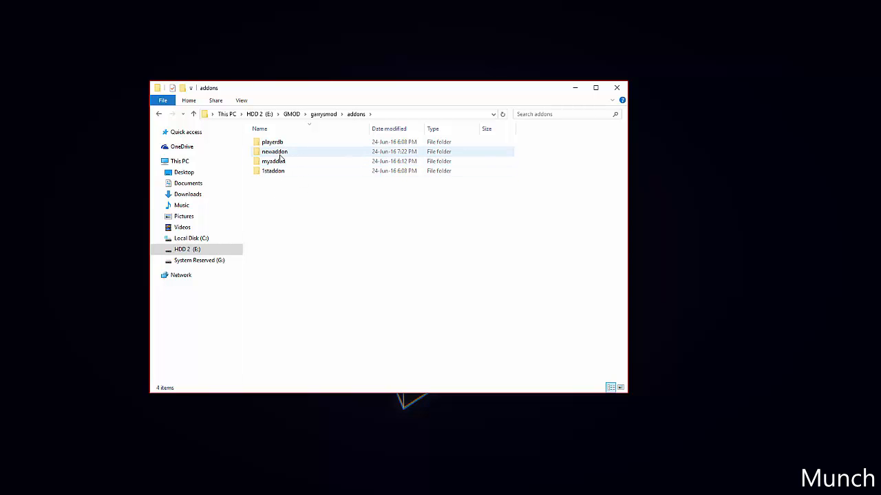
double_click(274, 151)
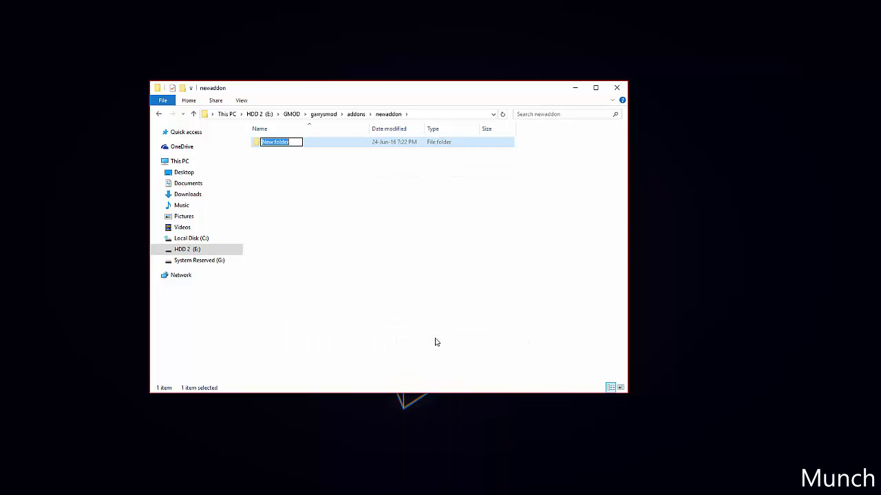
text(lua)
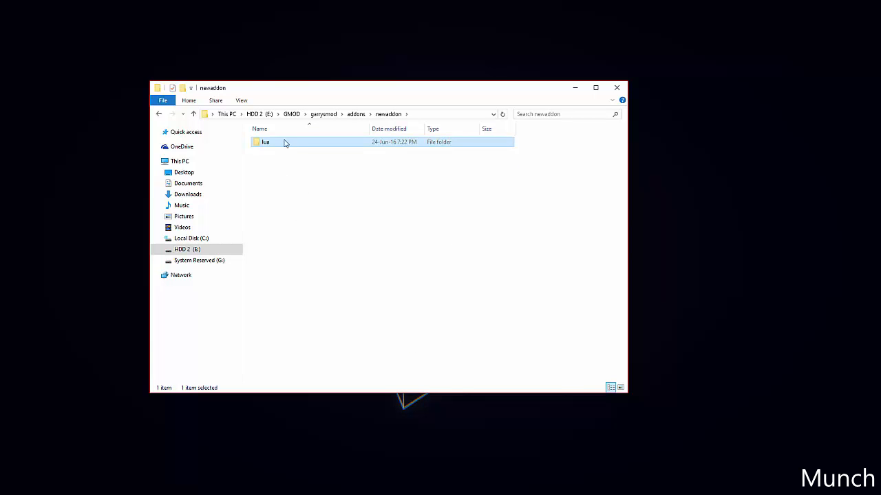
Enter lua and create a subfolder named autorun inside it.
double_click(264, 142)
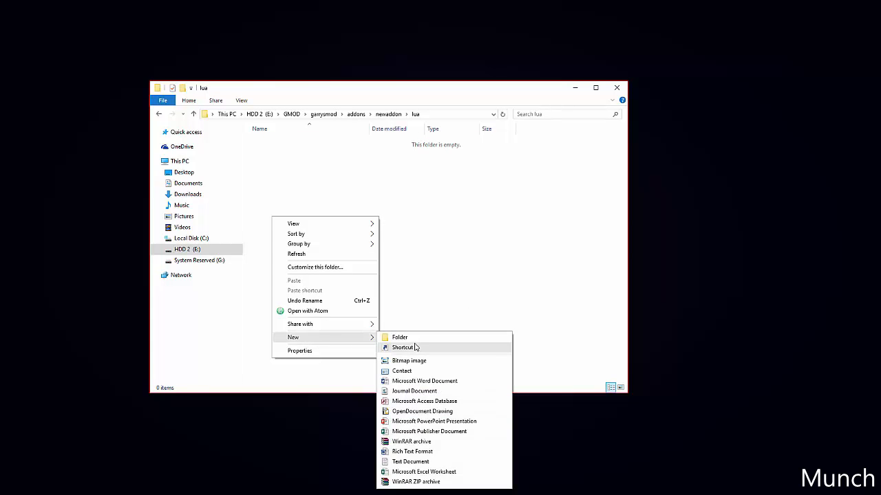
click(399, 337)
text(autorun)
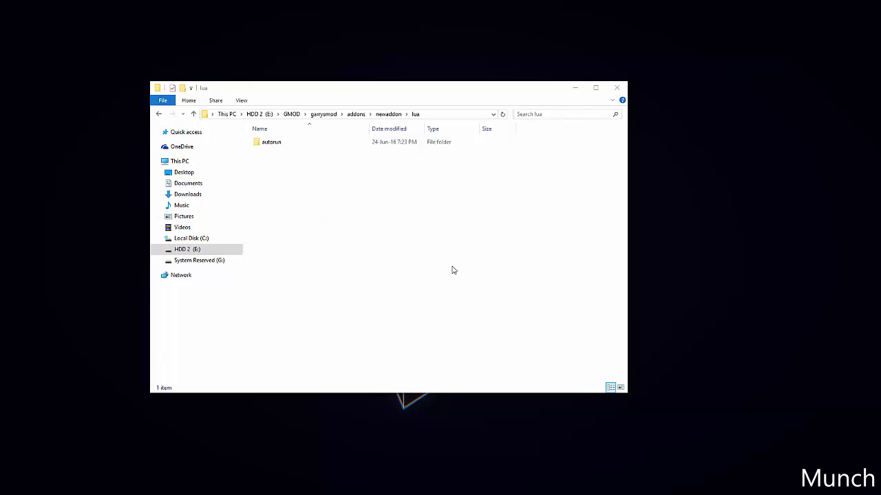
mouse_move(308, 196)
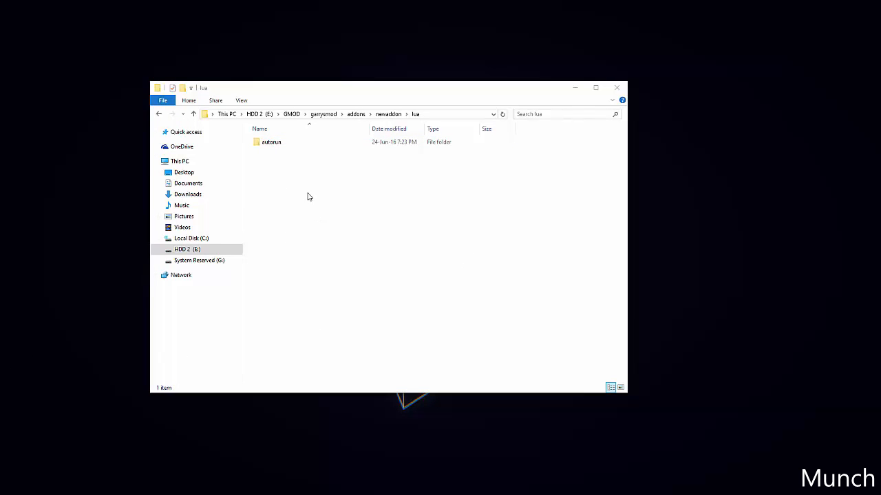
mouse_move(353, 202)
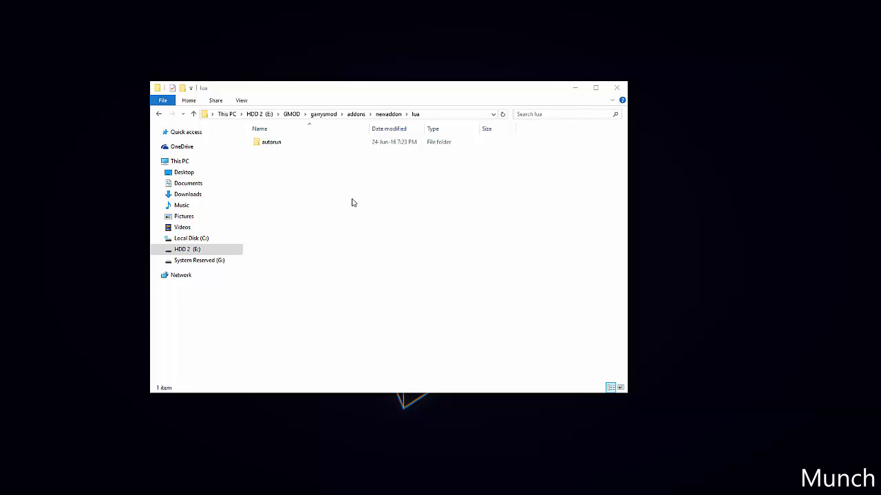
mouse_move(270, 162)
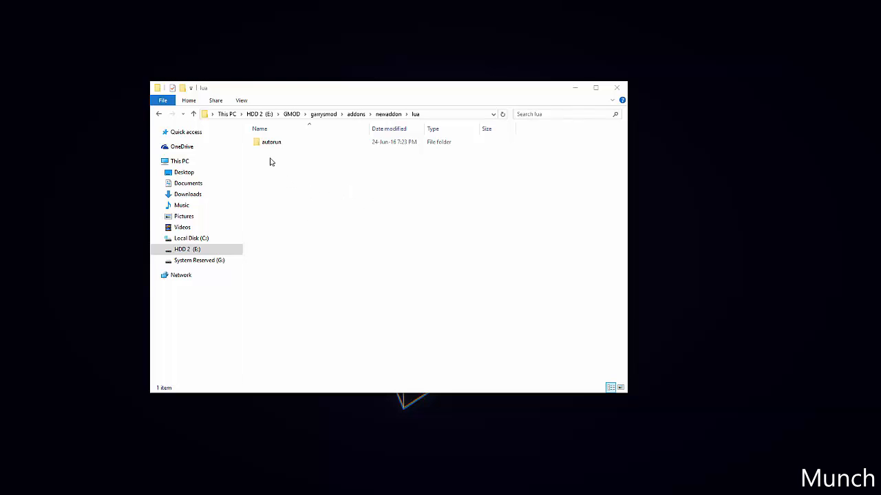
mouse_move(272, 184)
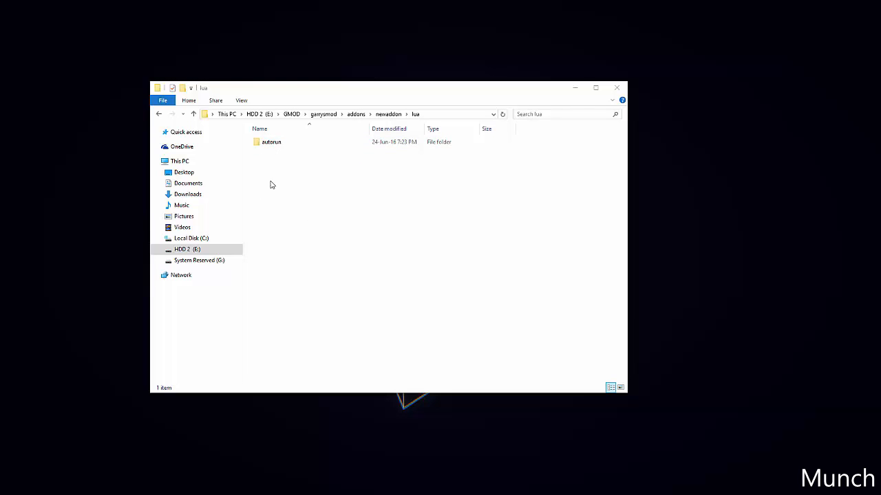
mouse_move(275, 171)
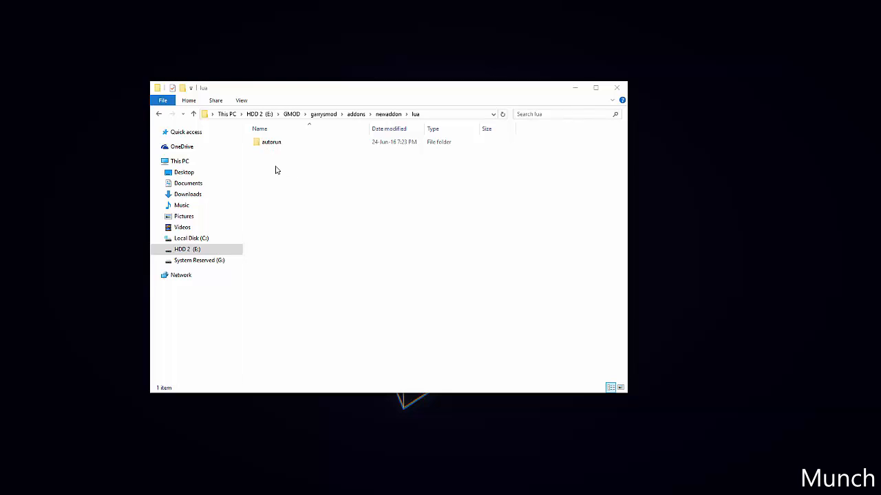
mouse_move(347, 194)
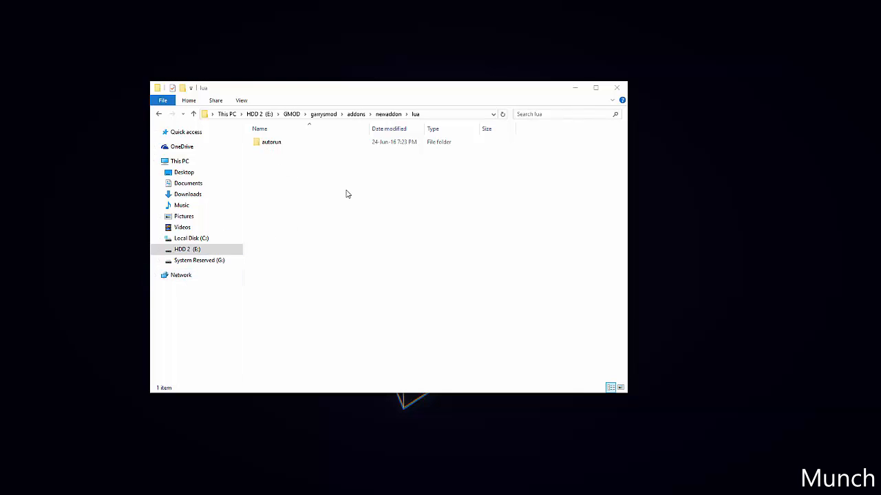
mouse_move(385, 209)
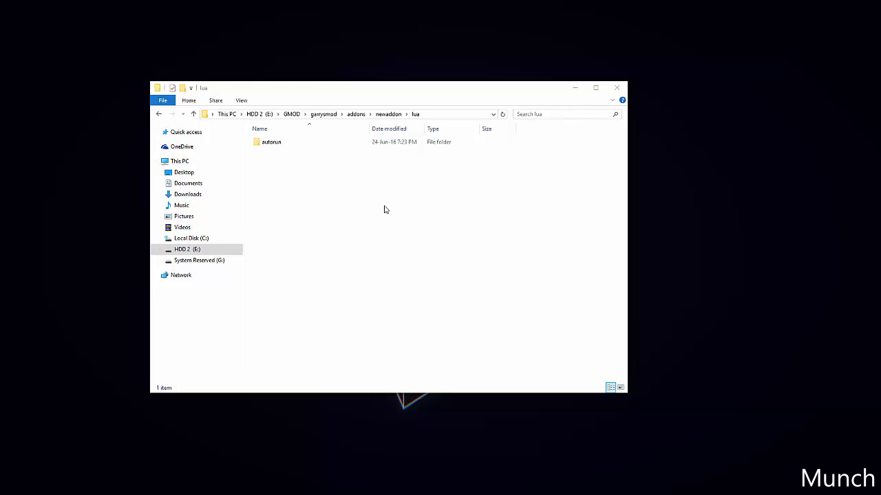